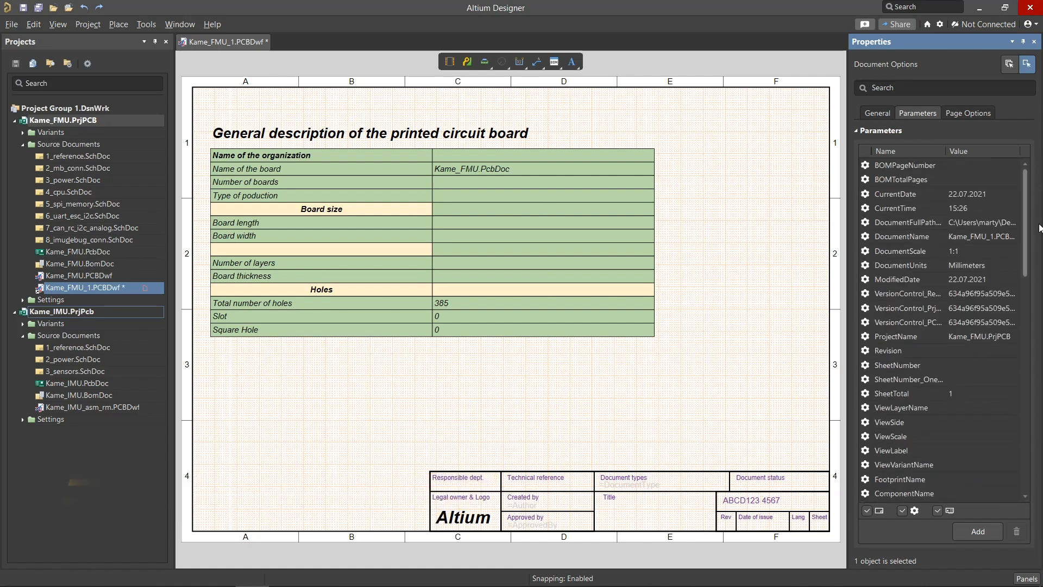
{"action": "mouse_move", "coordinate": [867, 510]}
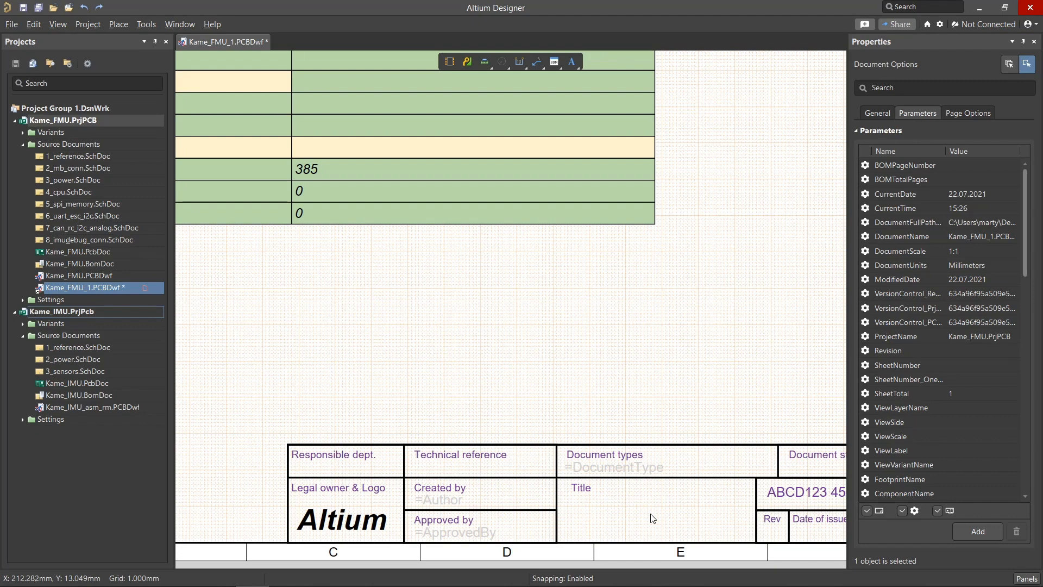
{"action": "mouse_move", "coordinate": [579, 285]}
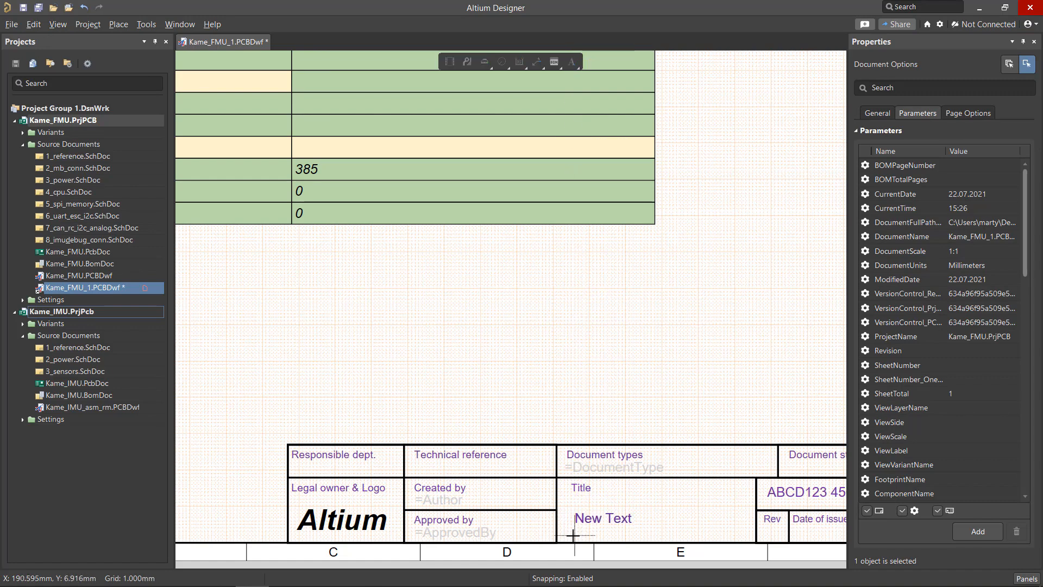
- Place text in the title block's Title field linked to the Title parameter, showing 'Product Order'
{"action": "left_click", "coordinate": [602, 518]}
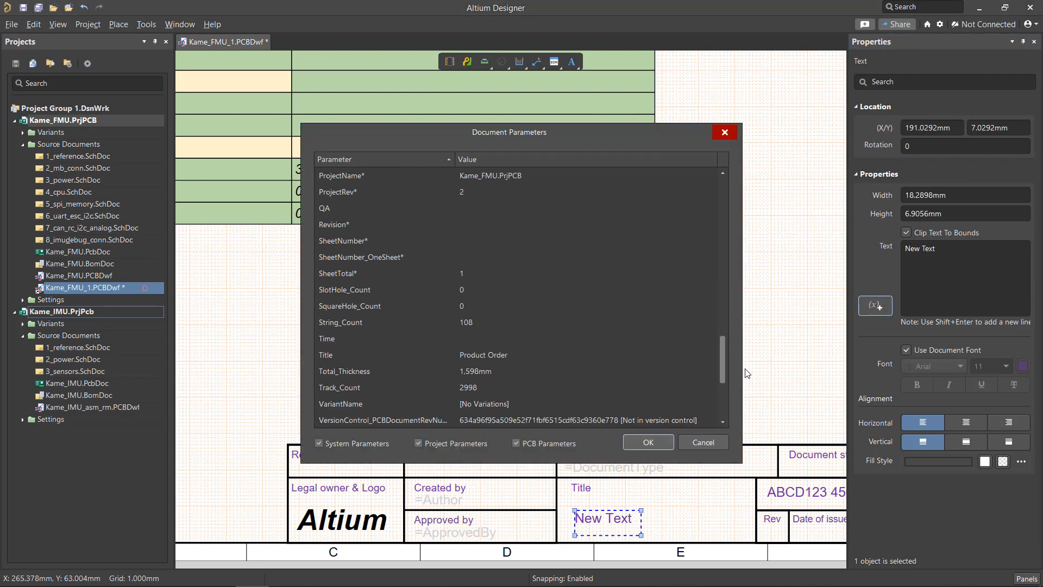
{"action": "left_click", "coordinate": [646, 442]}
{"action": "type", "text": "="}
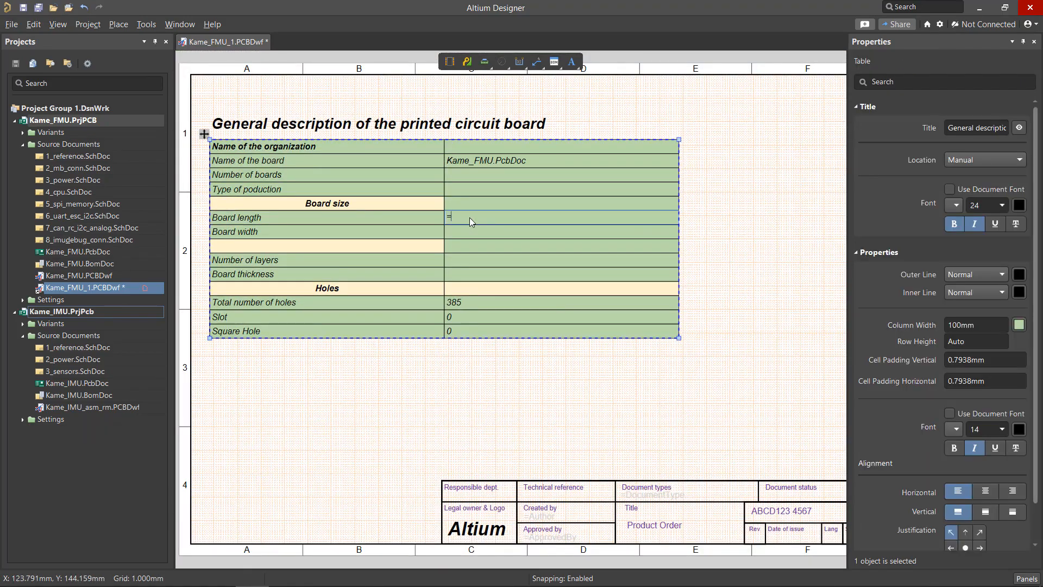
- Fill the Board length and Board width cells with board parameters, both reading 31.00mm
{"action": "type", "text": "BoardW"}
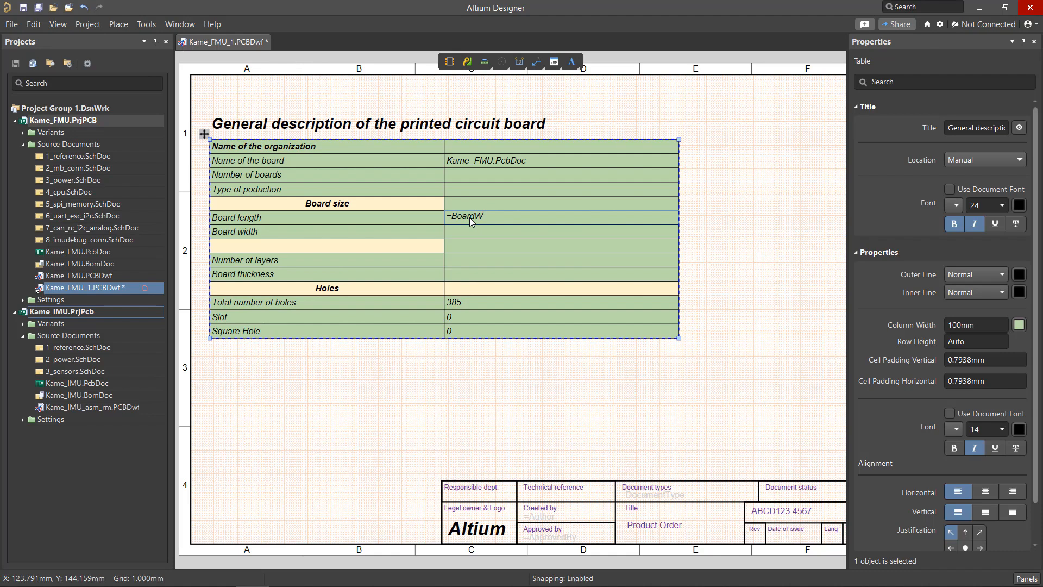
{"action": "left_click", "coordinate": [465, 216]}
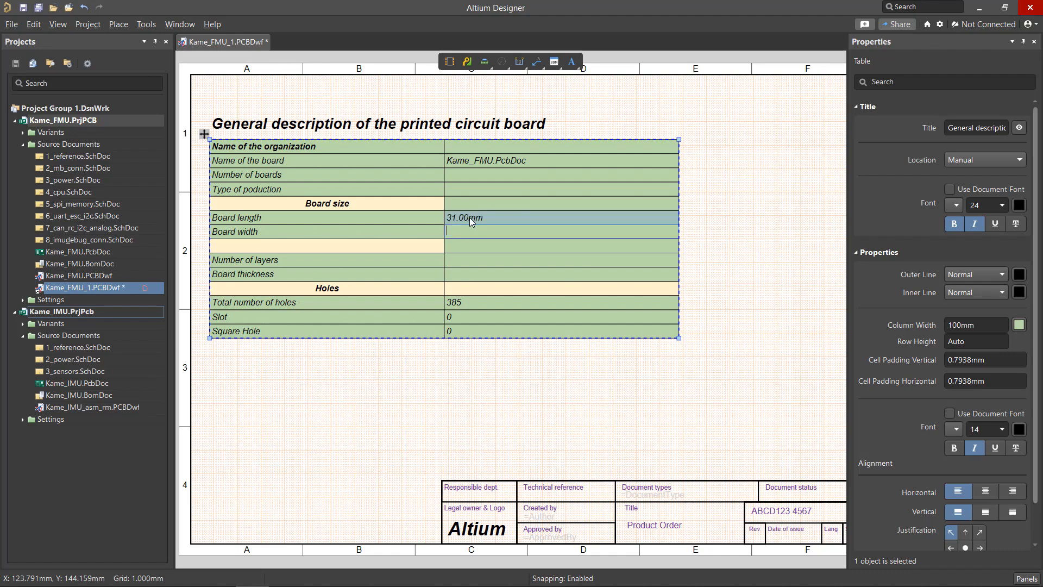
{"action": "type", "text": "=BoardHei"}
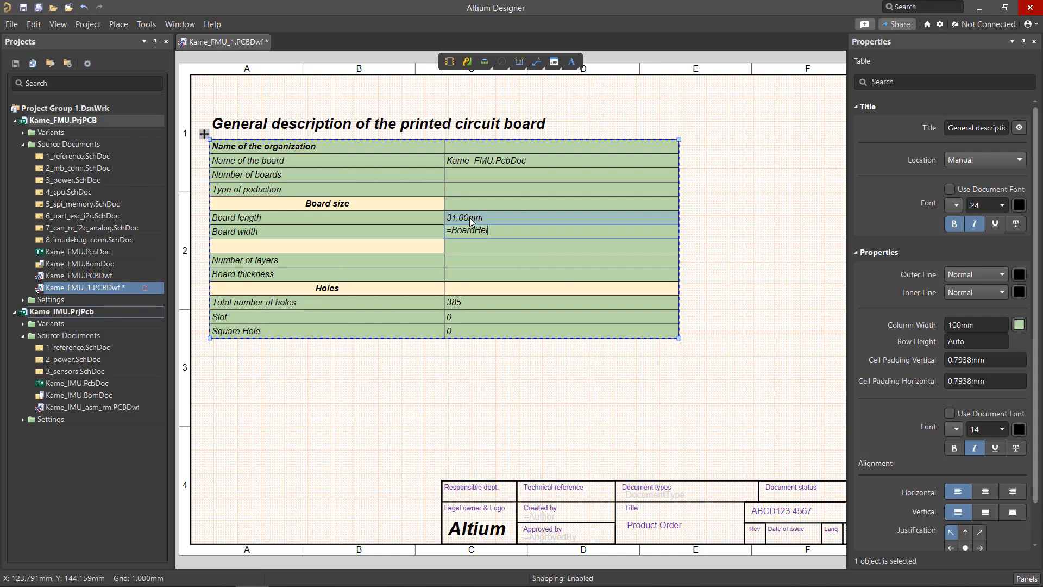
{"action": "left_click", "coordinate": [730, 278]}
{"action": "type", "text": "Order"}
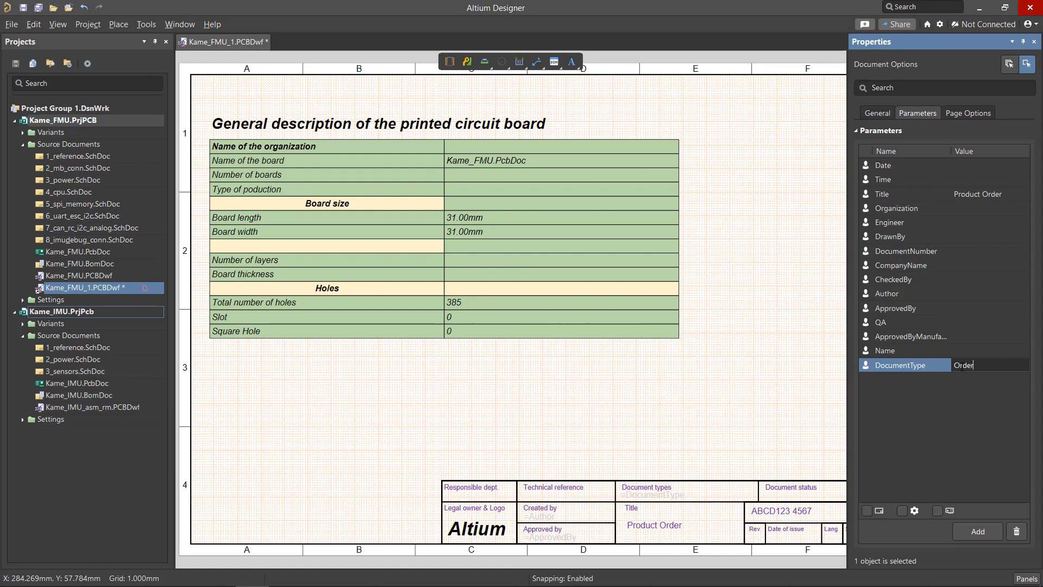
- Enter 'Order Form' as the DocumentType parameter value and confirm it
{"action": "type", "text": "Form"}
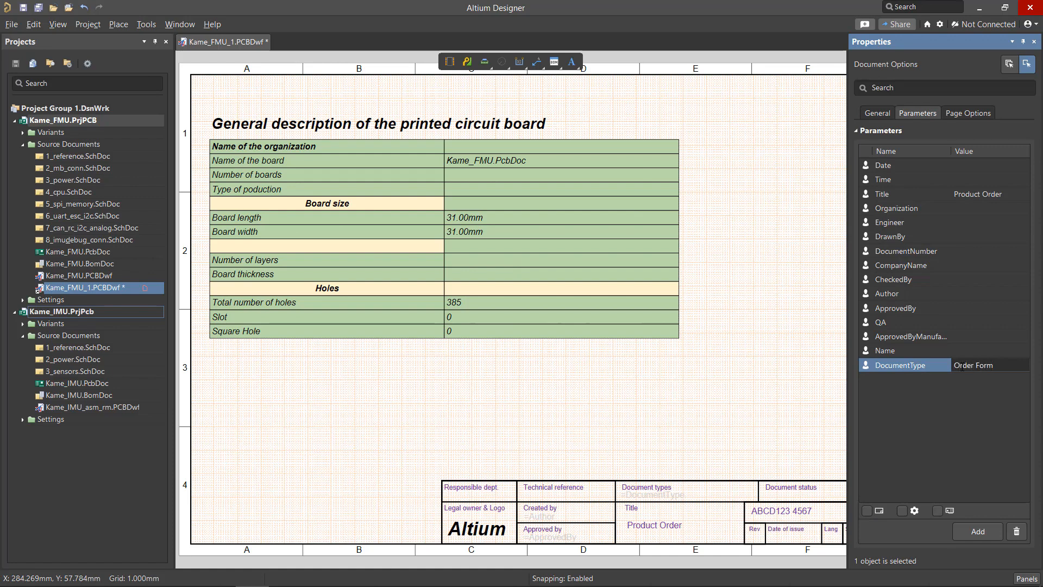
{"action": "left_click", "coordinate": [867, 510]}
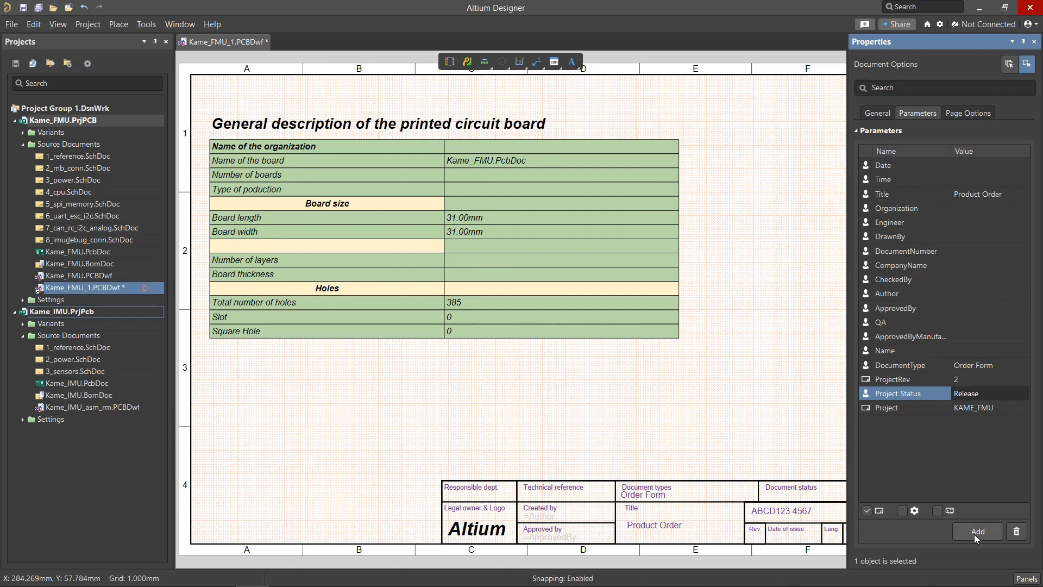
{"action": "left_click", "coordinate": [975, 531]}
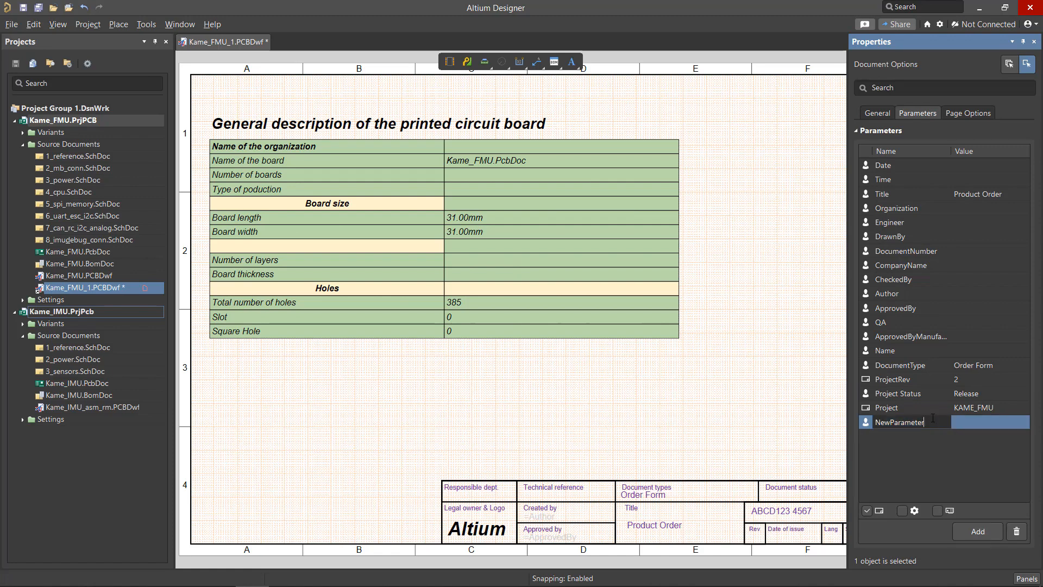
{"action": "type", "text": "D"}
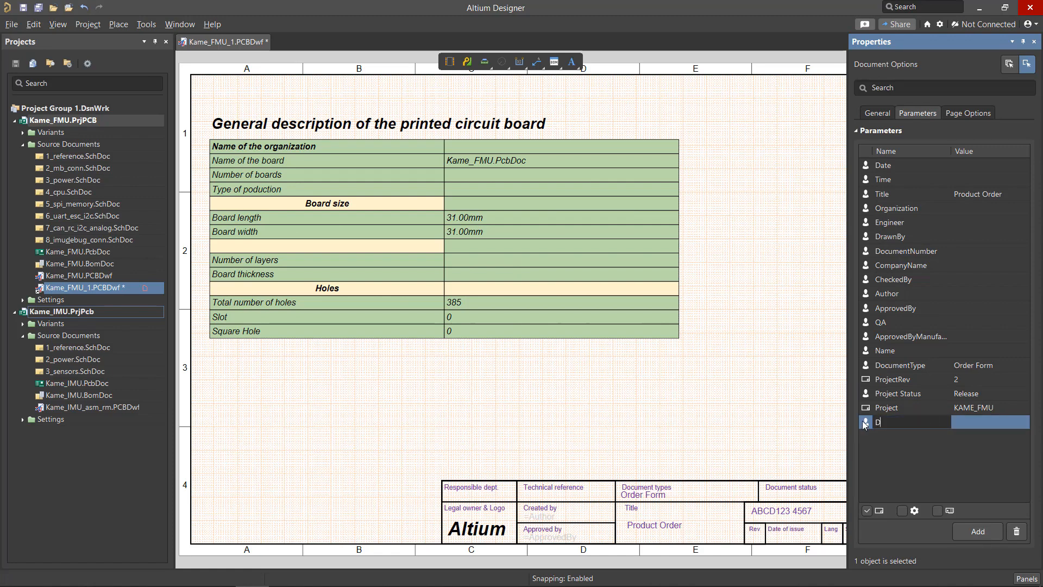
{"action": "type", "text": "ocumentRe"}
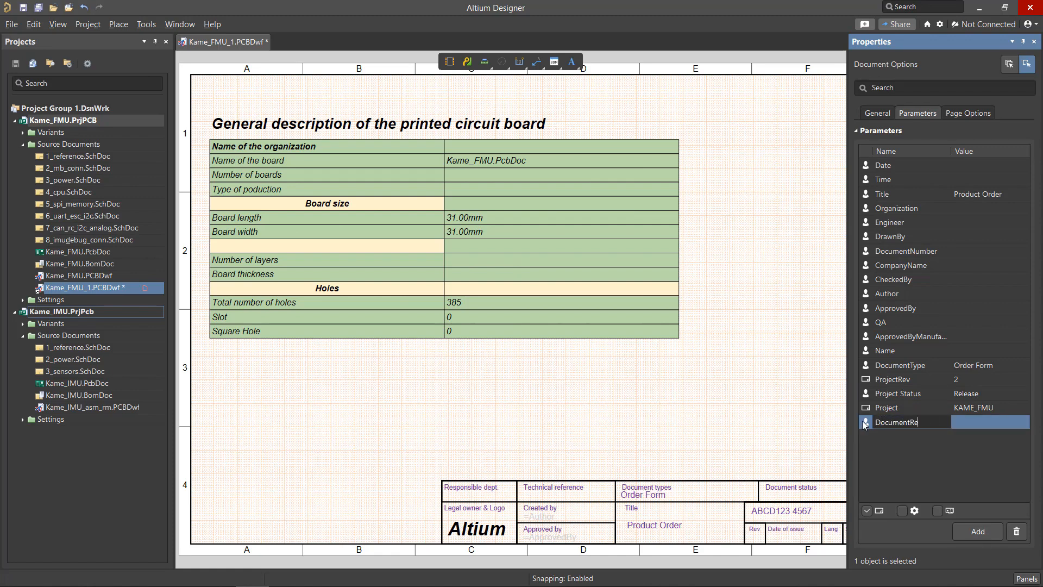
{"action": "type", "text": "vision"}
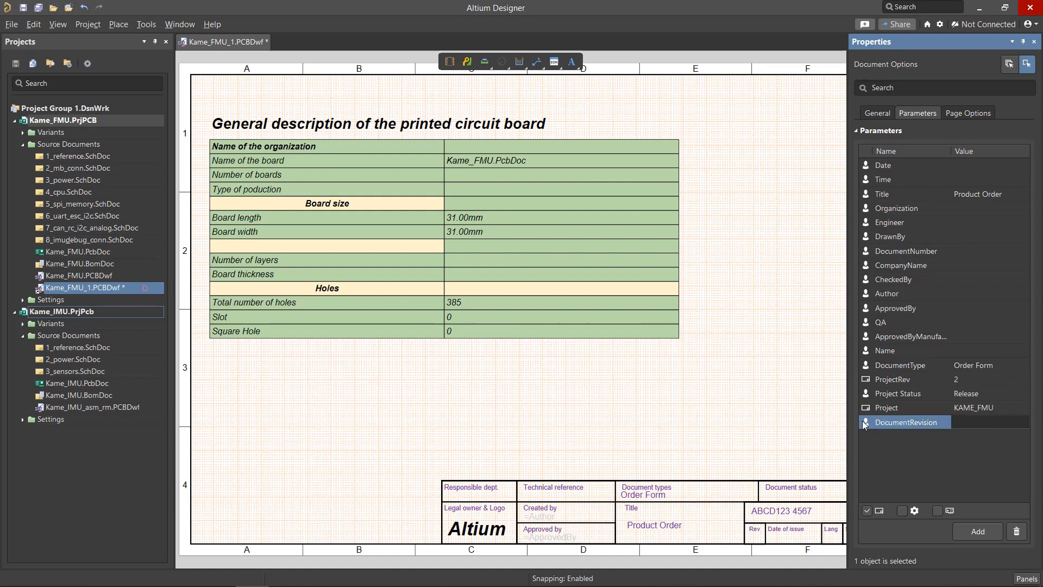
{"action": "type", "text": "1"}
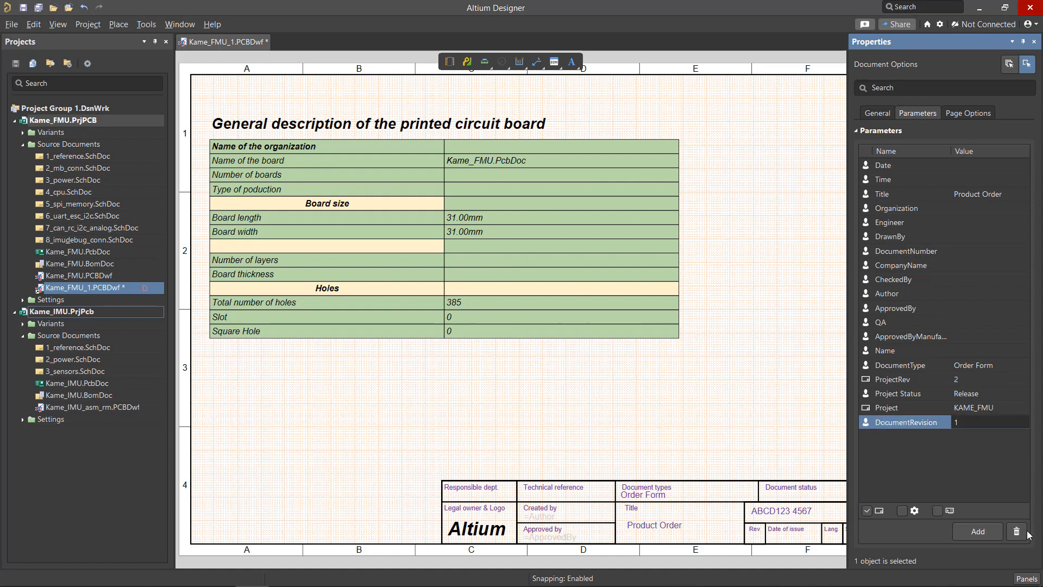
{"action": "left_click", "coordinate": [1016, 531]}
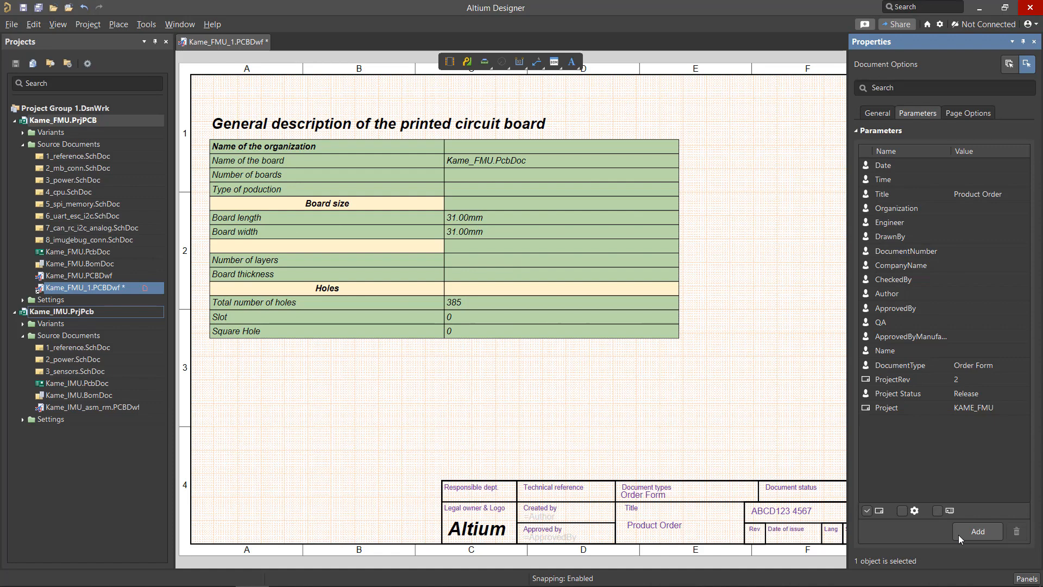
{"action": "left_click", "coordinate": [87, 23]}
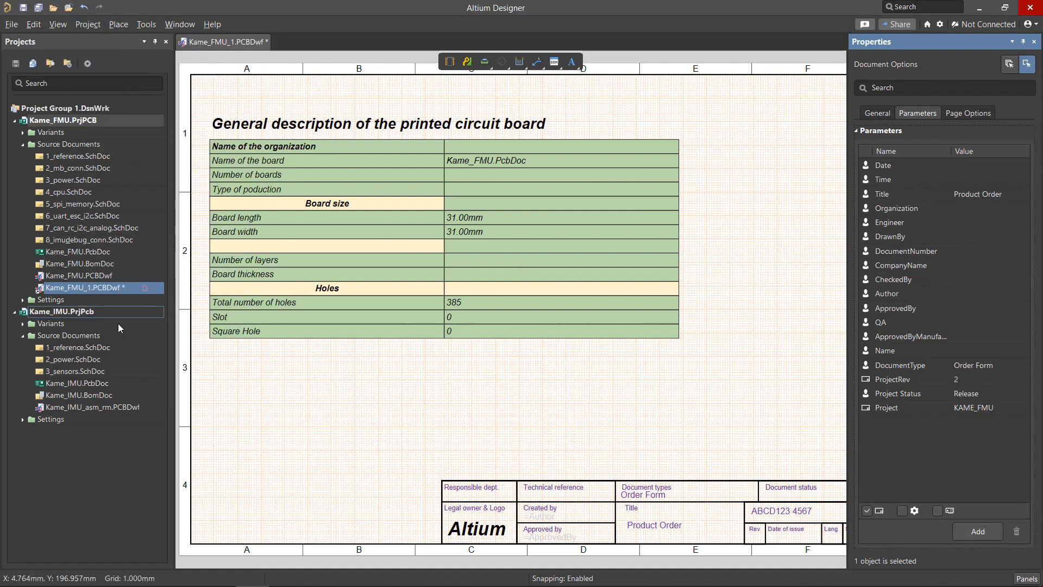
- Add project parameter 'Type of Production' with value 'Serial' in Project Options
{"action": "left_click", "coordinate": [208, 367]}
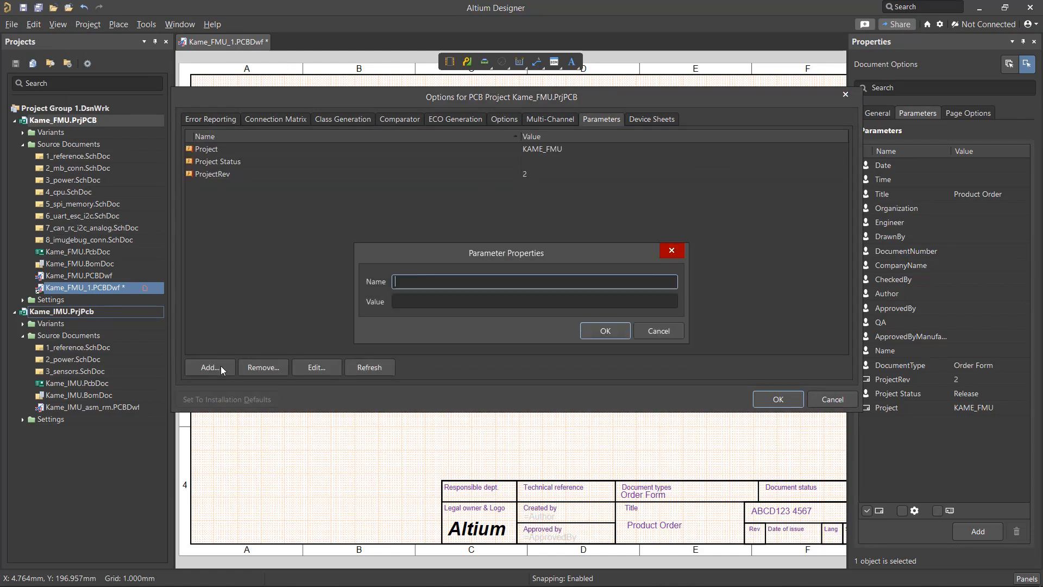
{"action": "type", "text": "Type of"}
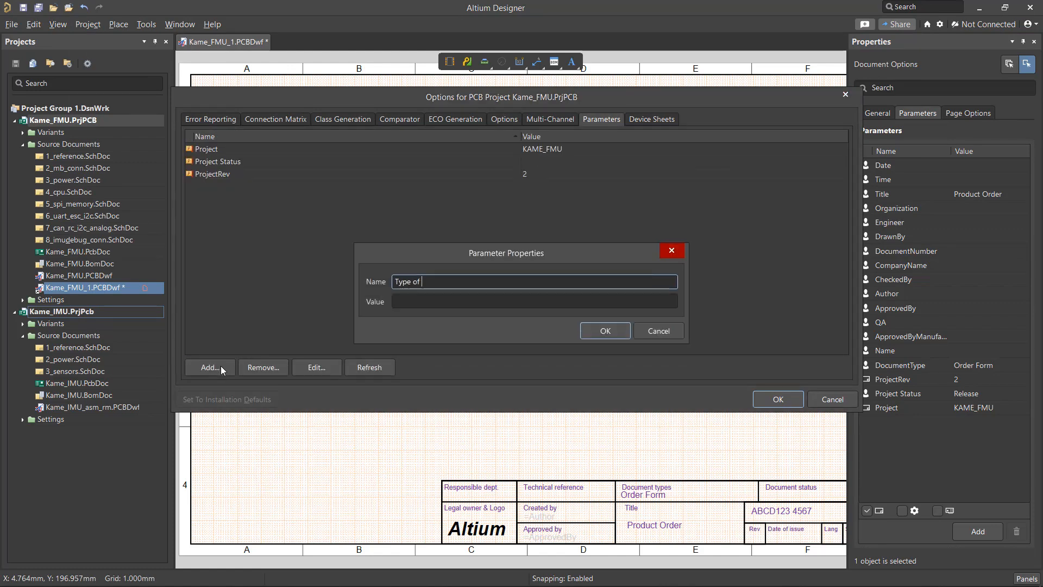
{"action": "type", "text": "Production"}
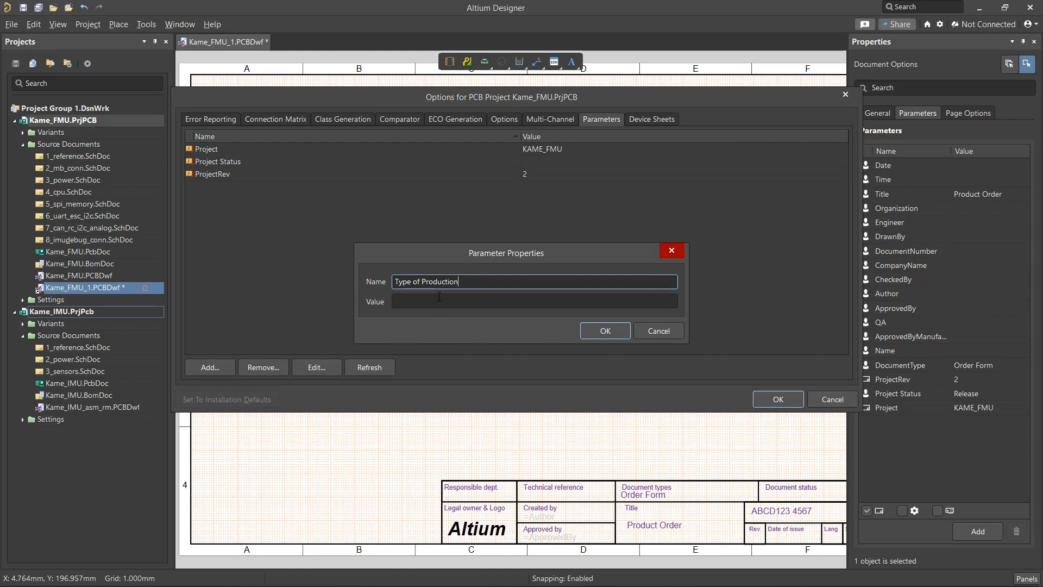
{"action": "type", "text": "Serial"}
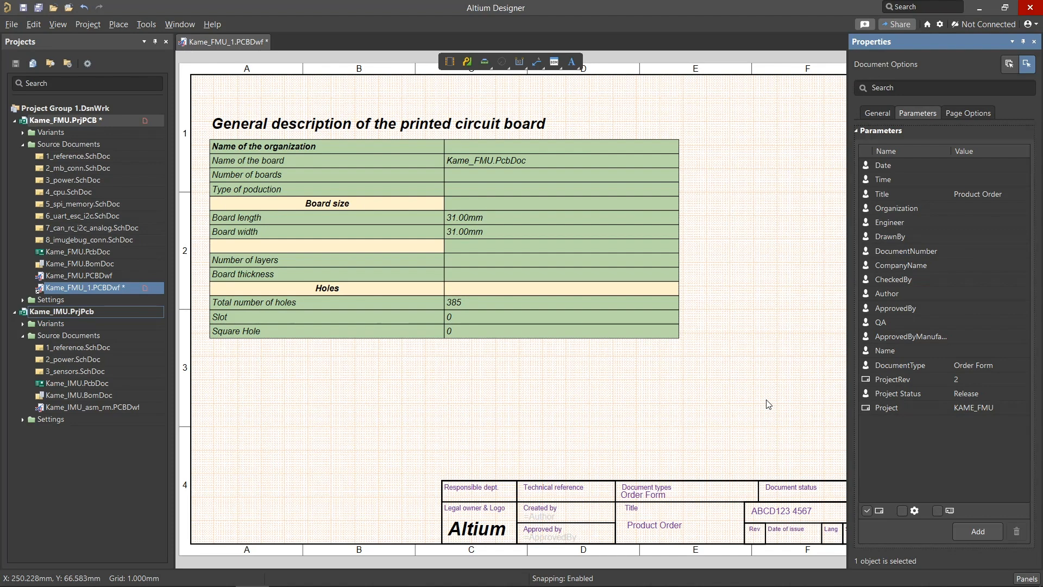
{"action": "right_click", "coordinate": [768, 404]}
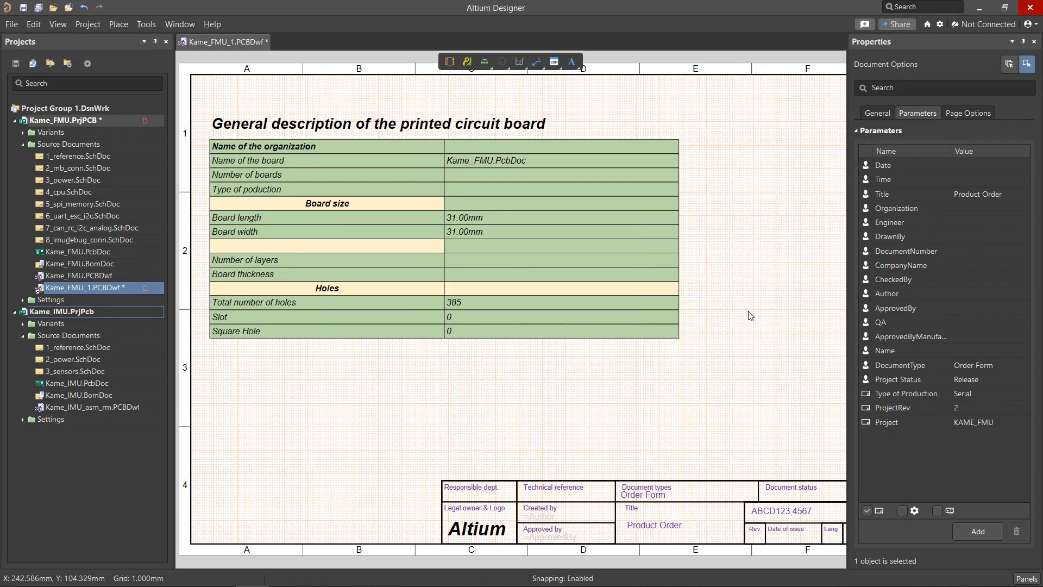
{"action": "mouse_move", "coordinate": [464, 194]}
{"action": "type", "text": "=Type of Production"}
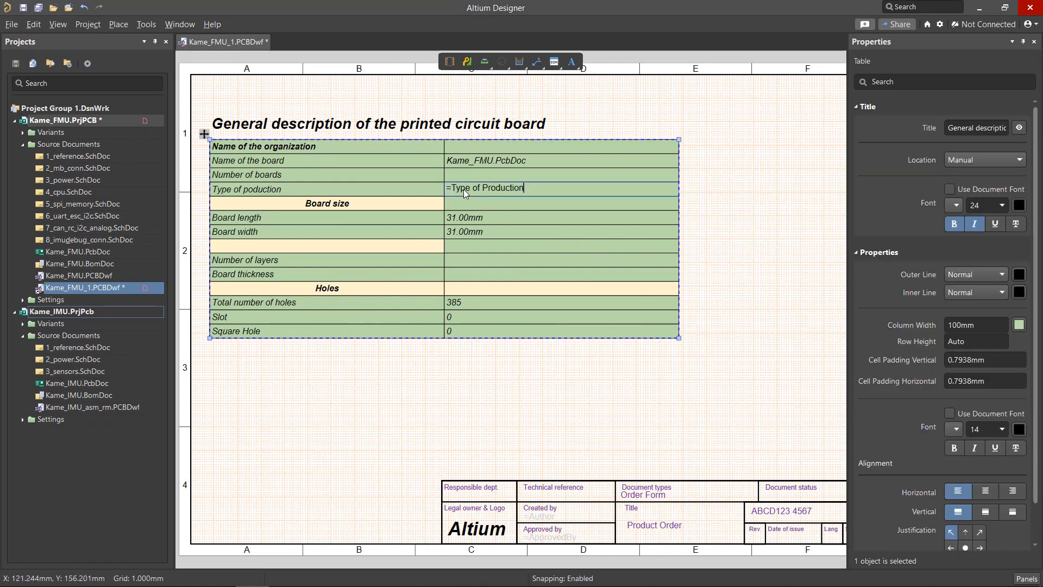
- Link the Type of production cell to the parameter so it shows 'Serial'
{"action": "type", "text": "Serial"}
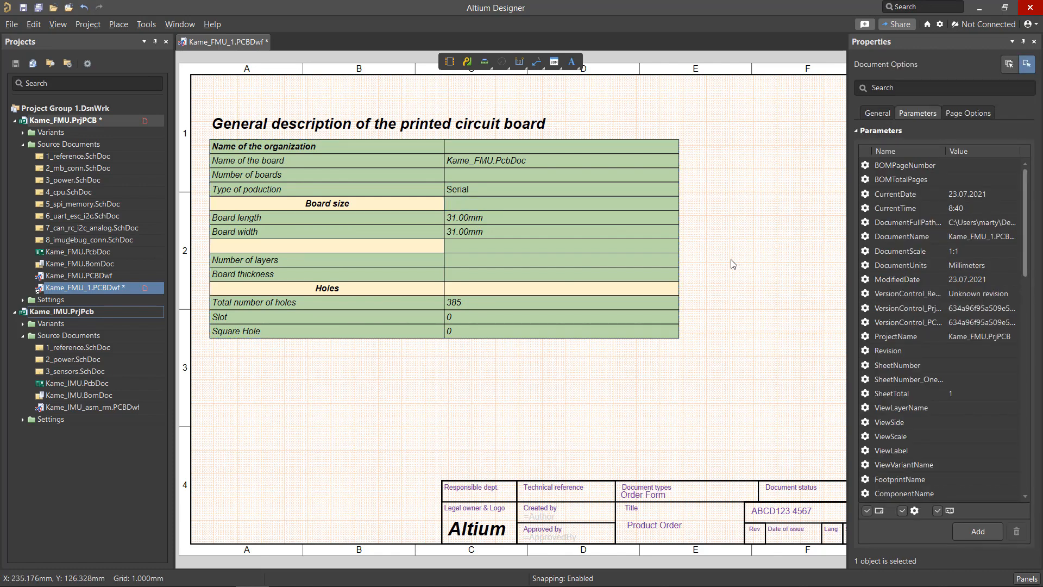
{"action": "right_click", "coordinate": [65, 312]}
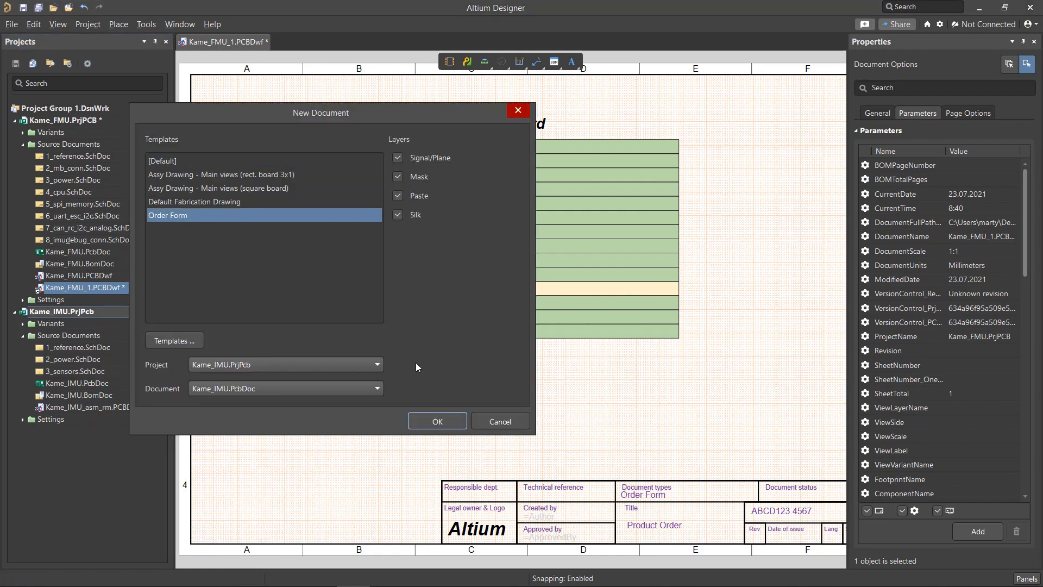
- Confirm the Order Form template, Kame_IMU.PrjPcb project and Kame_IMU.PcbDoc for the new drawing
{"action": "left_click", "coordinate": [436, 420]}
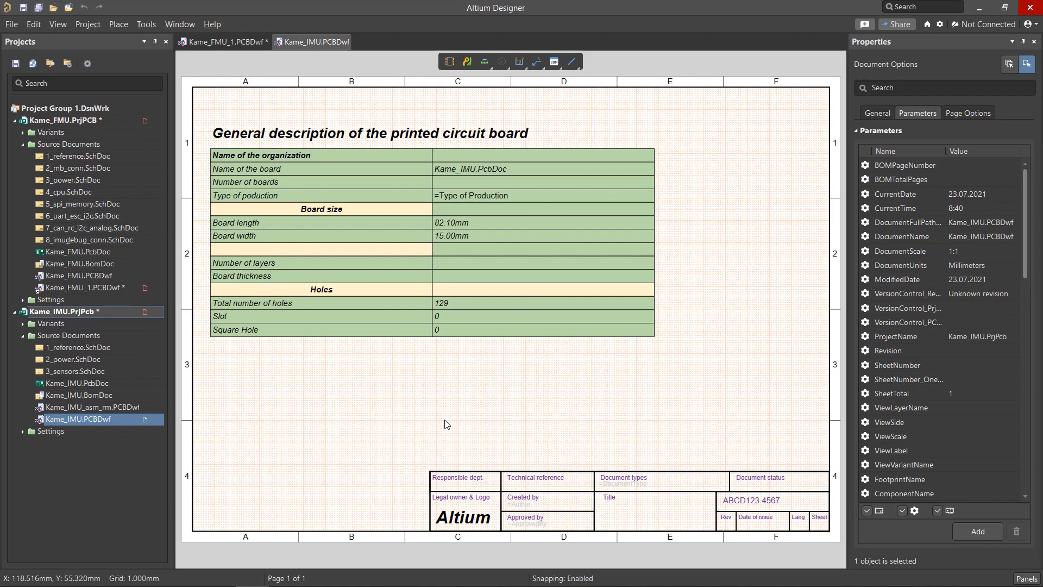